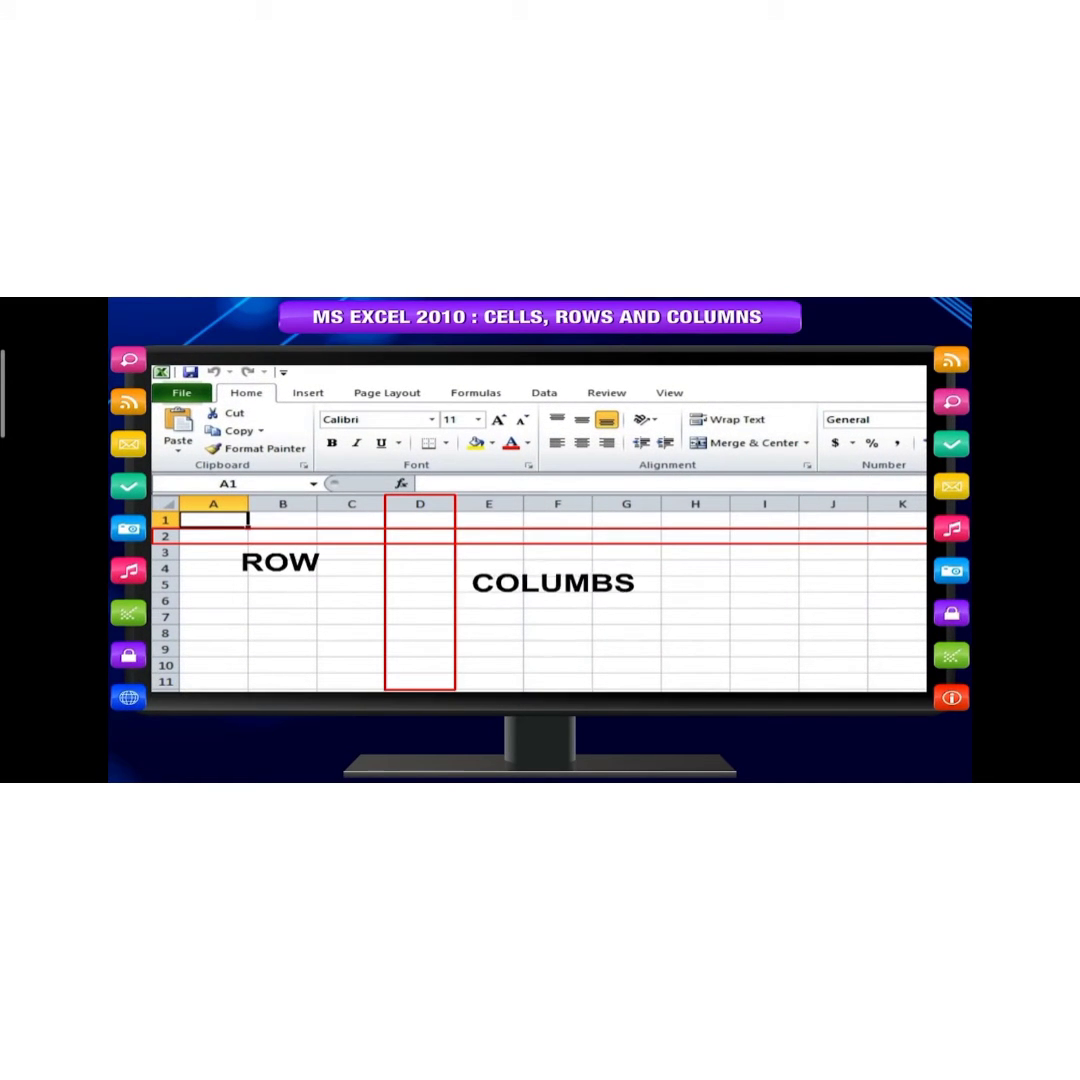
# Step: Enter 'Content' in A3, clear it, then remove the cell with Delete Cells
pyautogui.write('Horizontally')
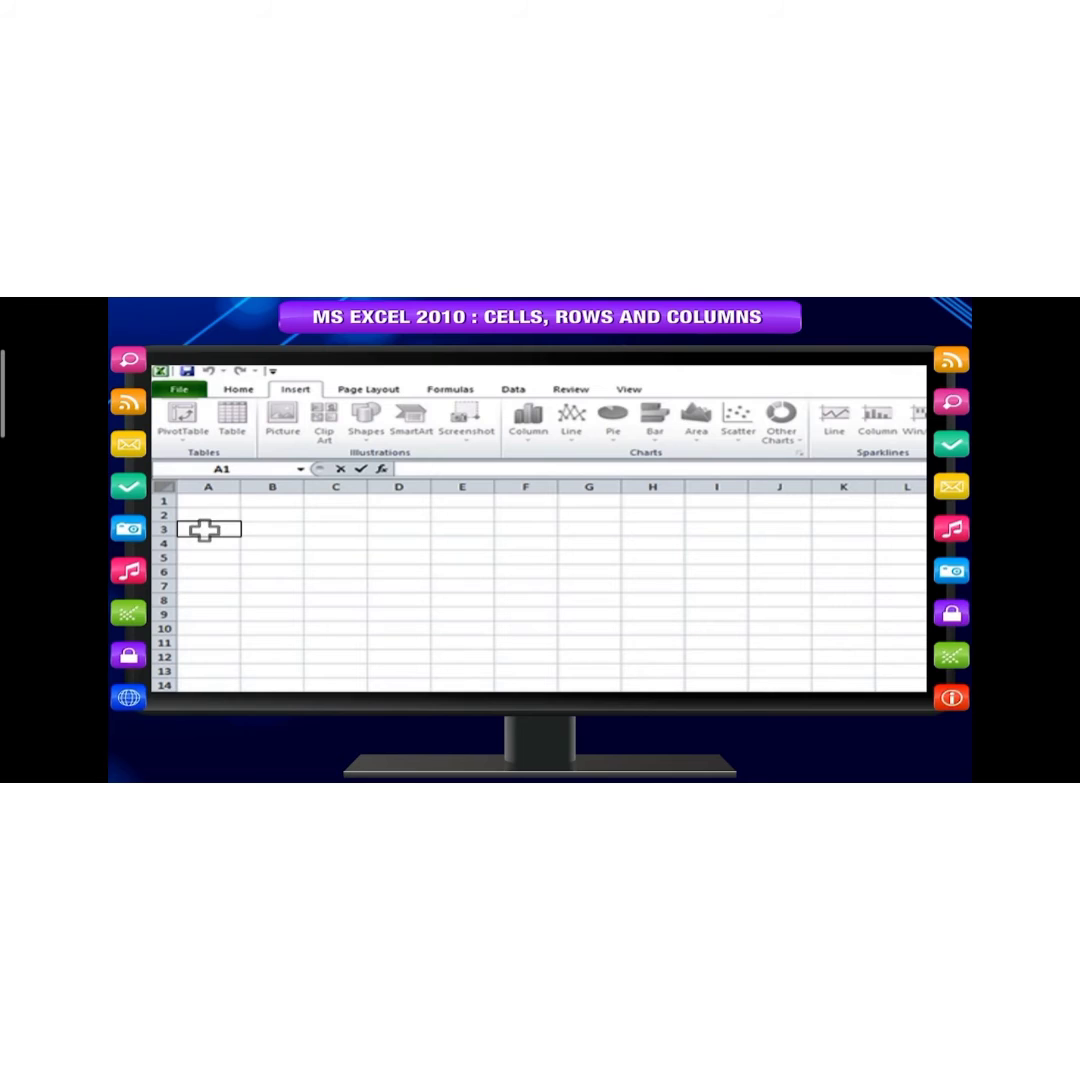
pyautogui.write('Content')
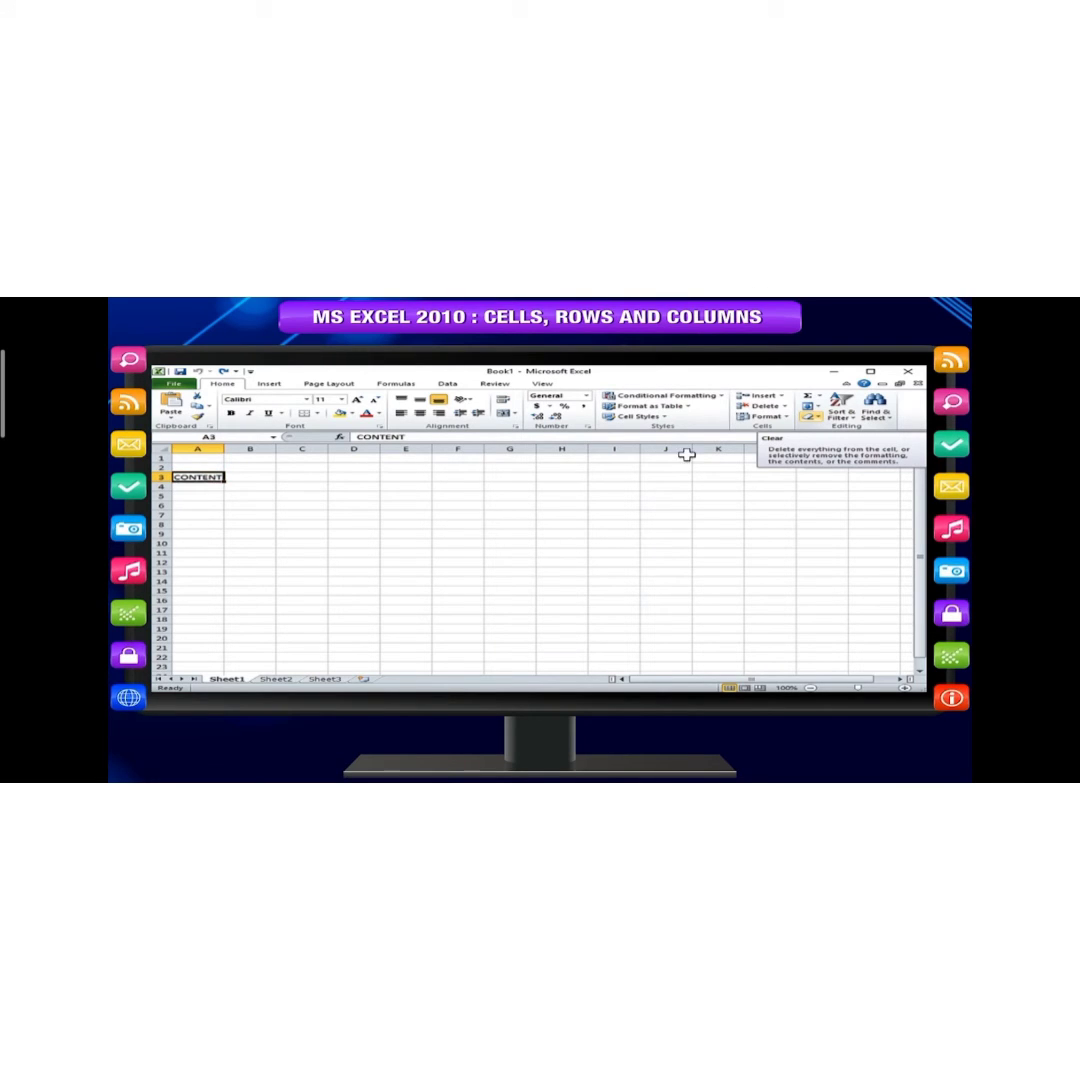
pyautogui.click(820, 394)
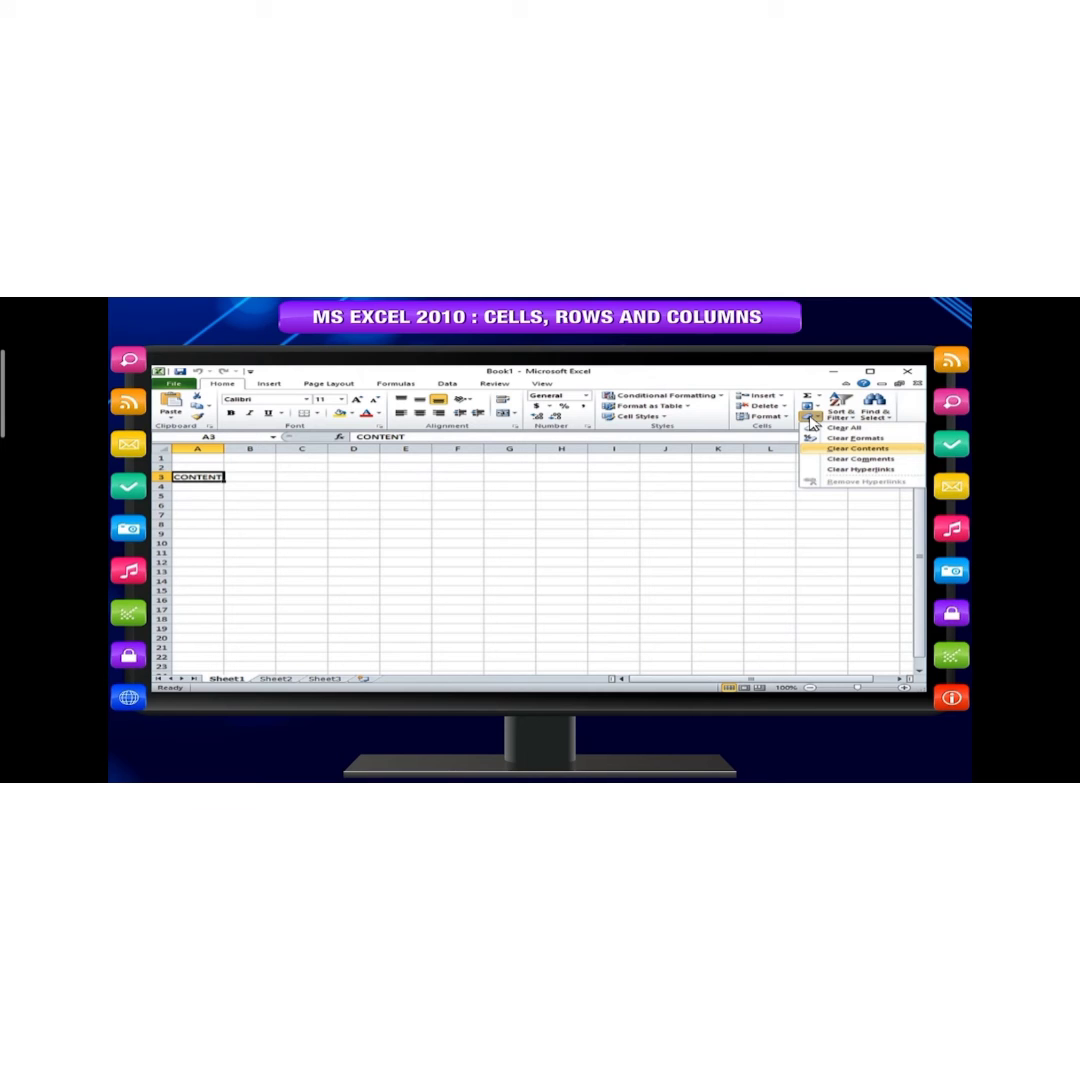
pyautogui.moveTo(856, 452)
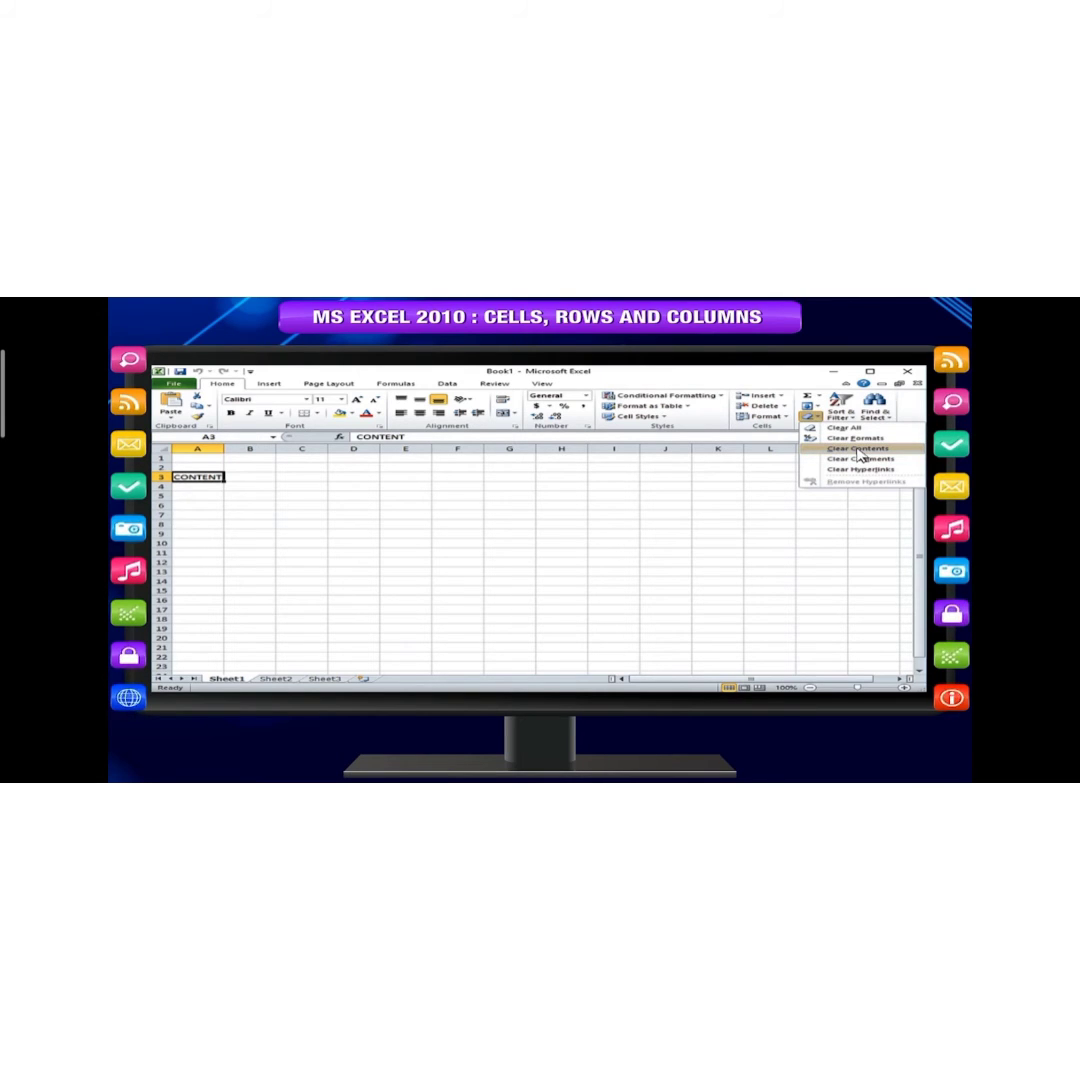
pyautogui.click(760, 396)
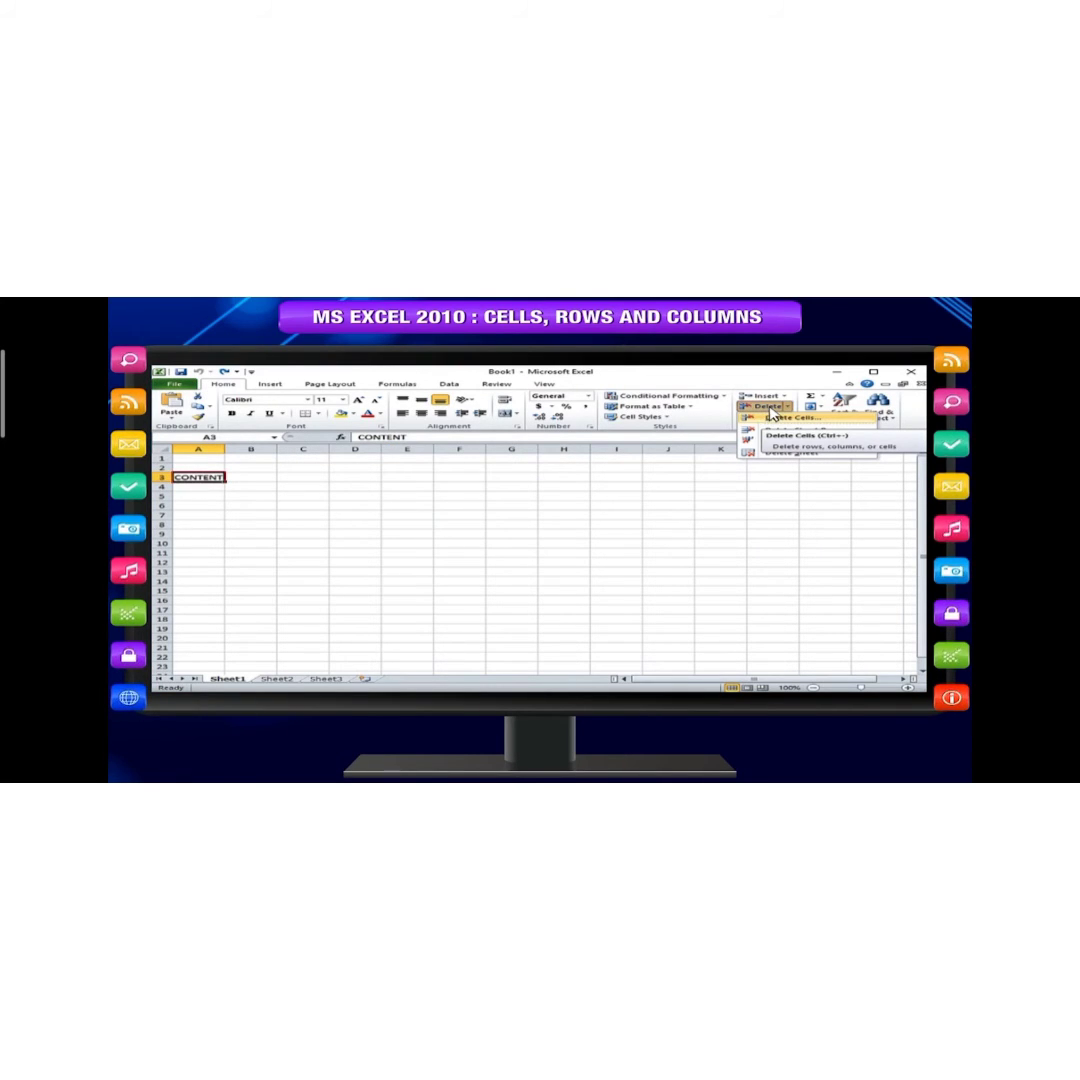
pyautogui.click(790, 418)
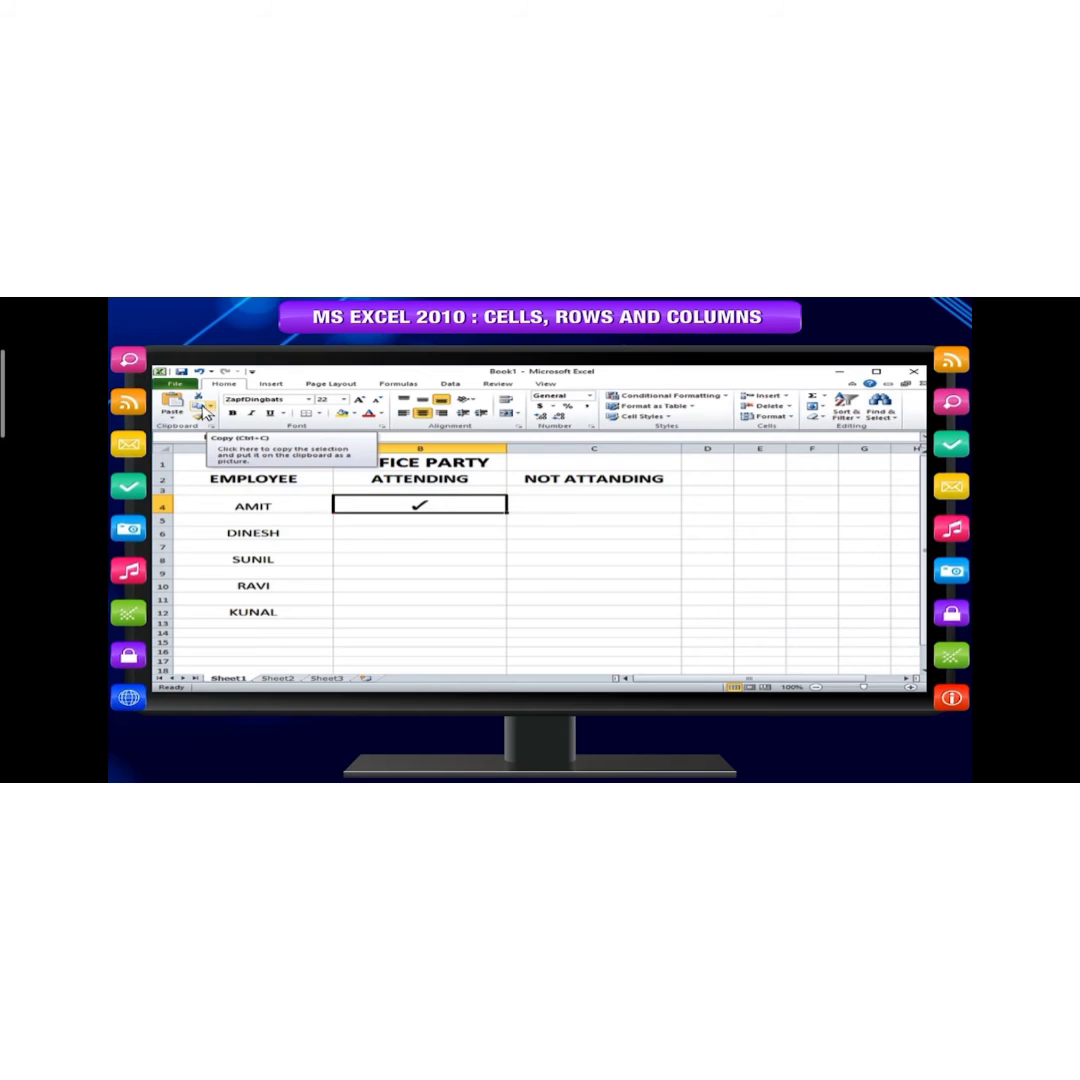
# Step: Copy AMIT's attendance tick and paste it into DINESH's ATTENDING cell
pyautogui.press('Ctrl+C')
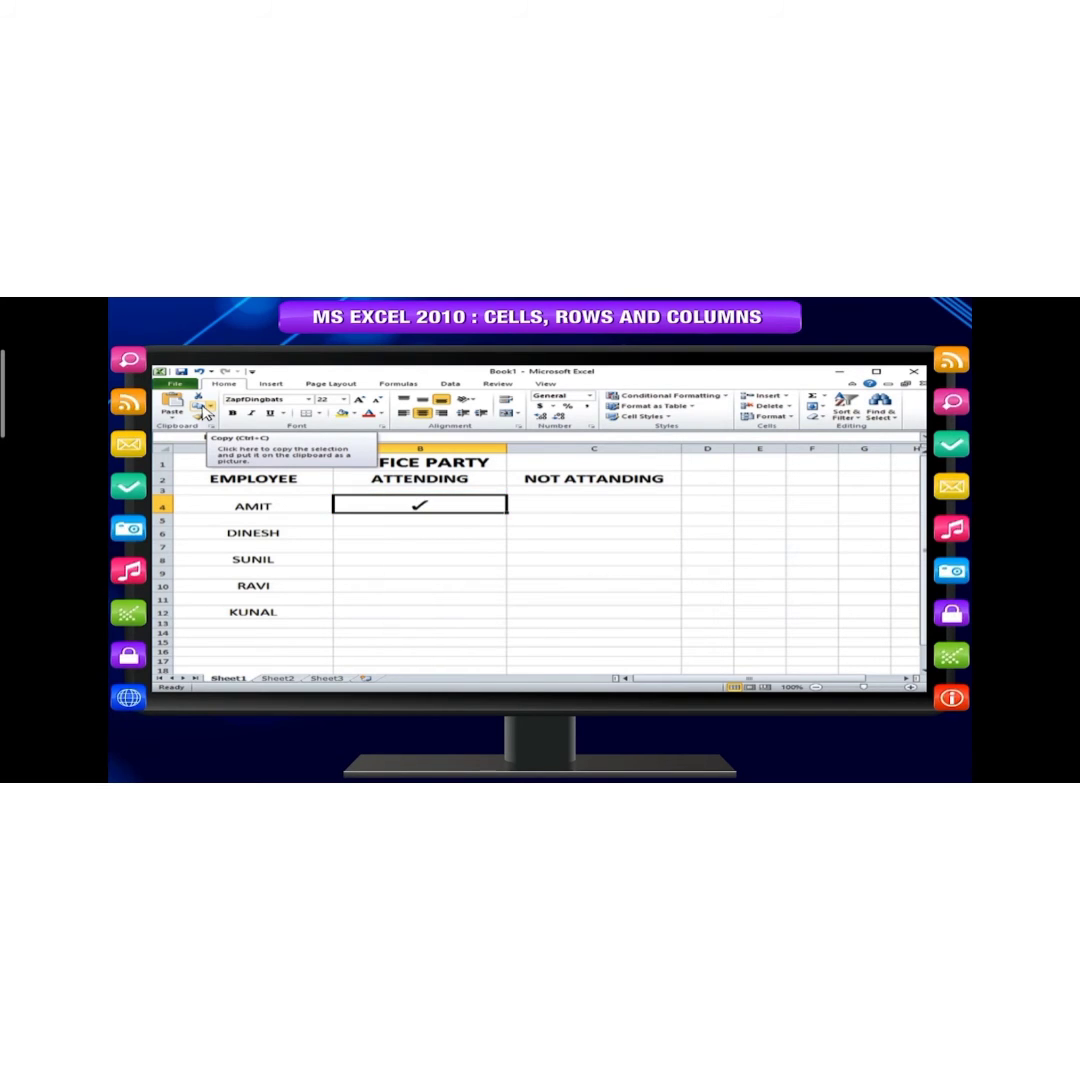
pyautogui.click(418, 532)
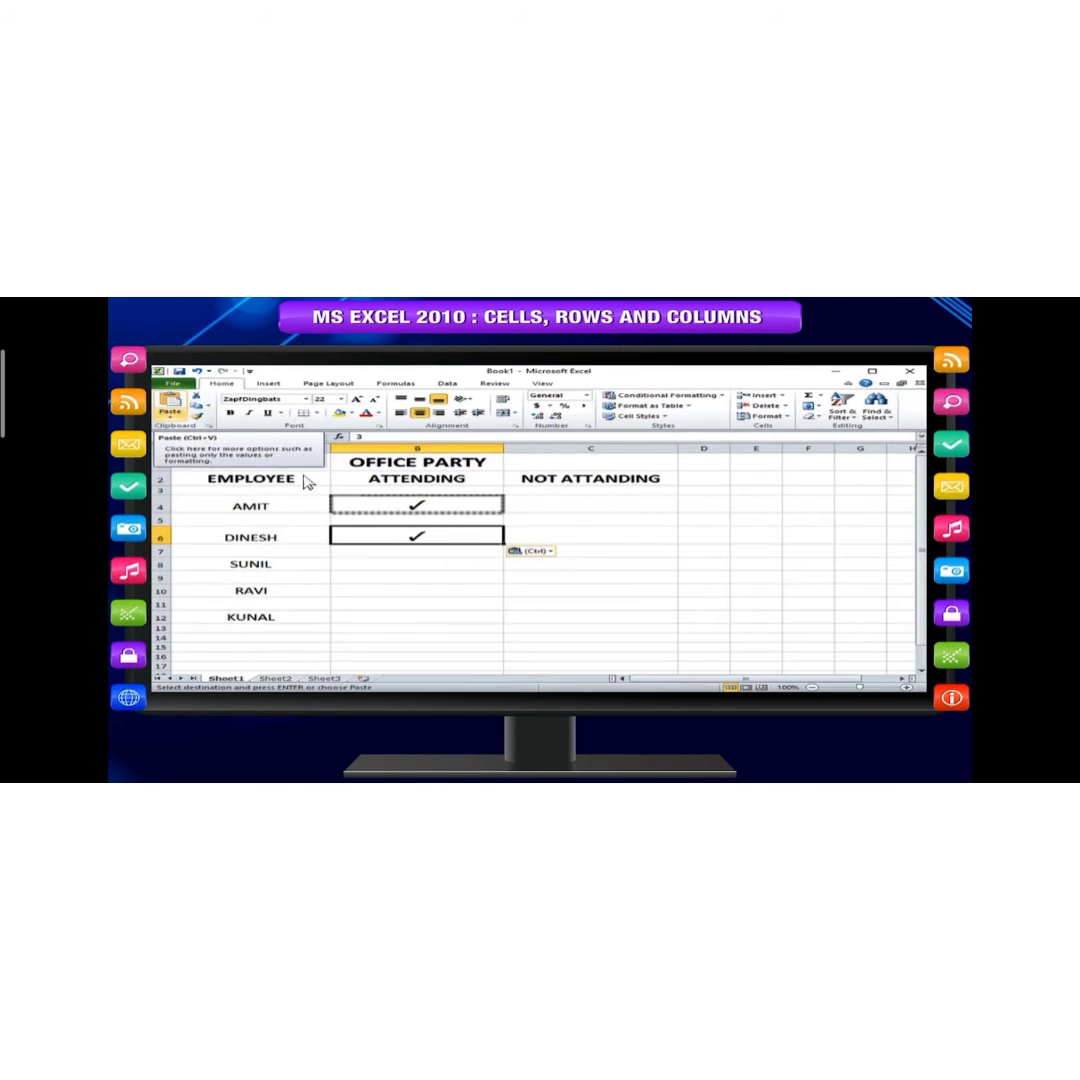
pyautogui.press('ctrl')
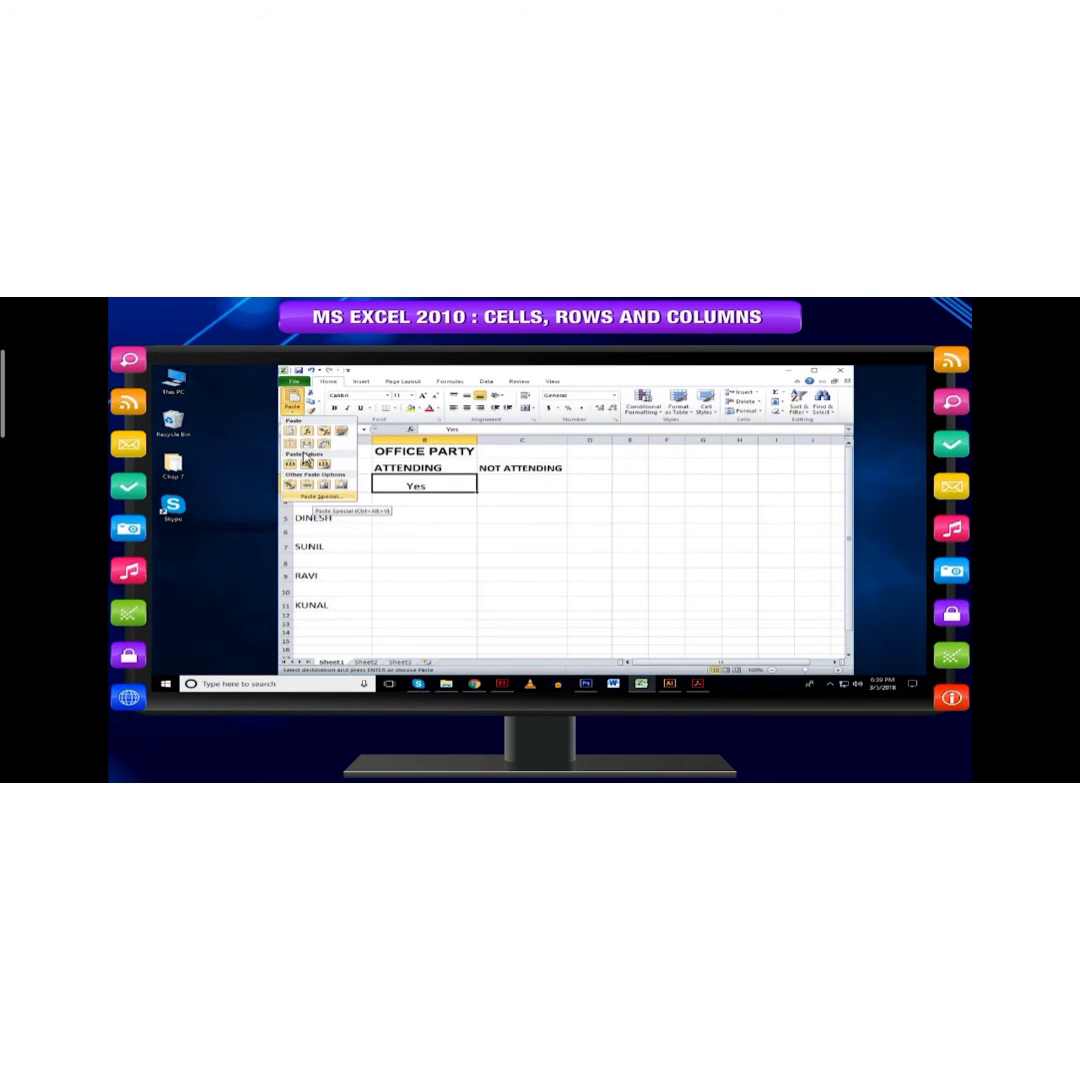
# Step: In Paste Special, try Formulas, Values, Formats, Comments and Validation paste options
pyautogui.click(328, 508)
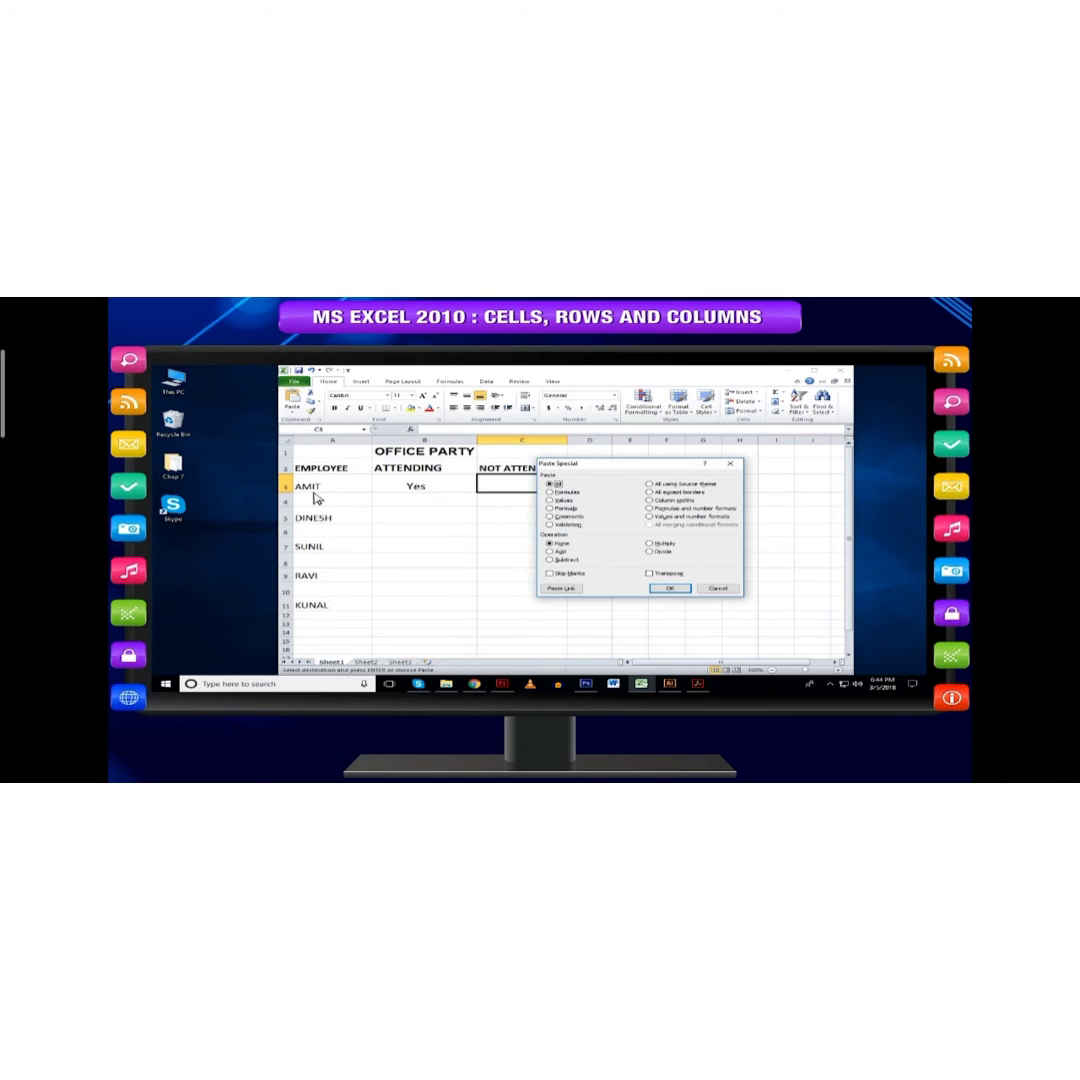
pyautogui.moveTo(344, 494)
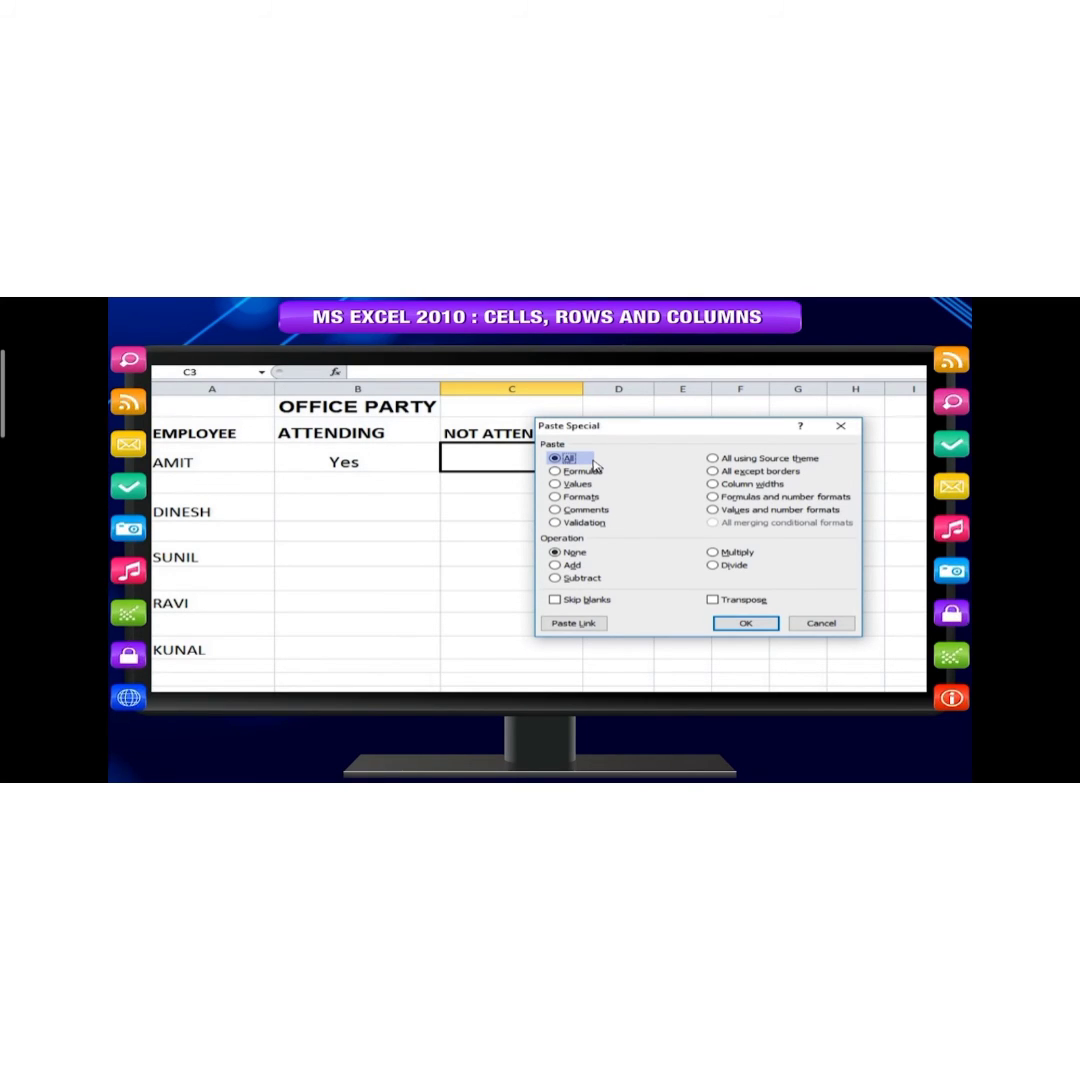
pyautogui.click(554, 472)
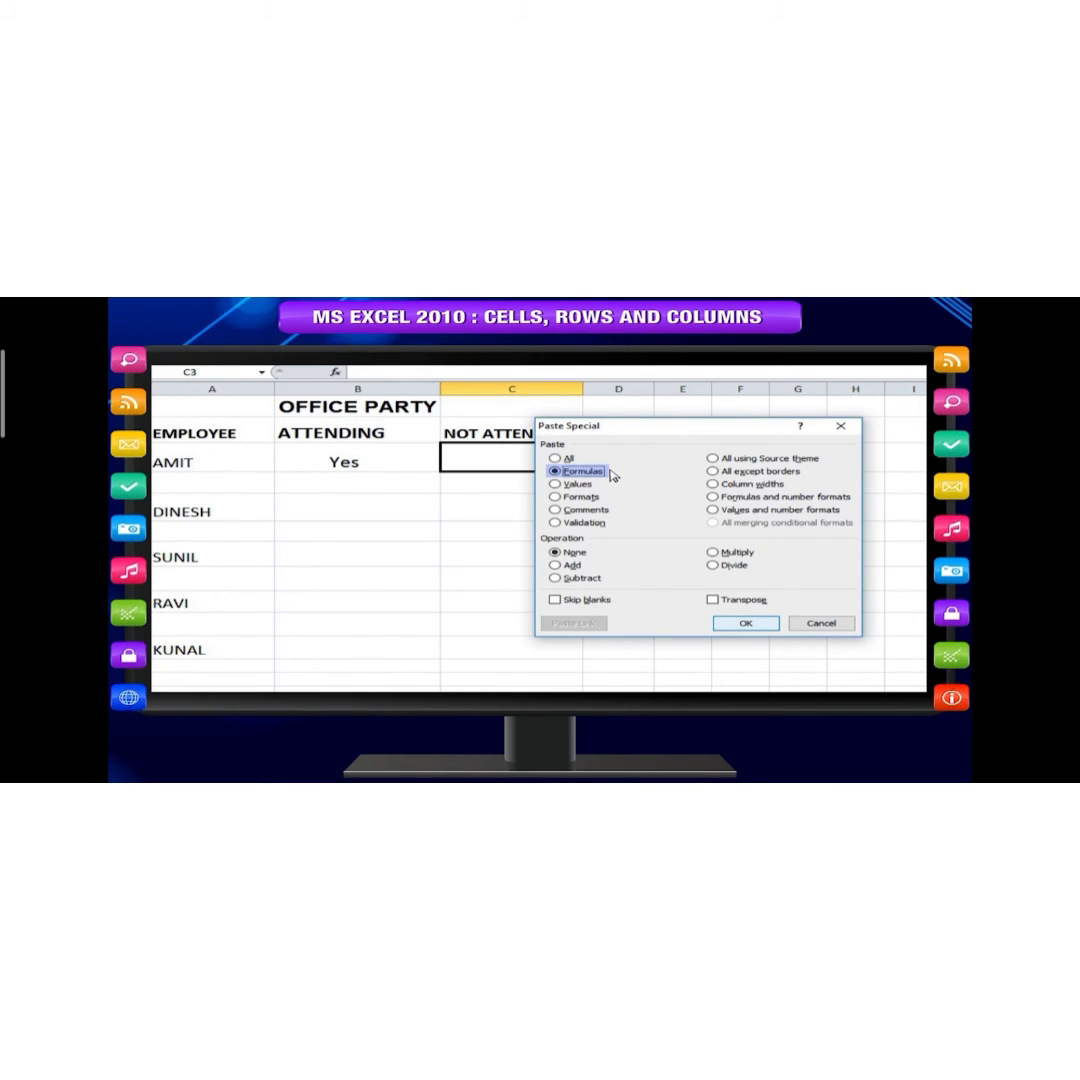
pyautogui.click(554, 484)
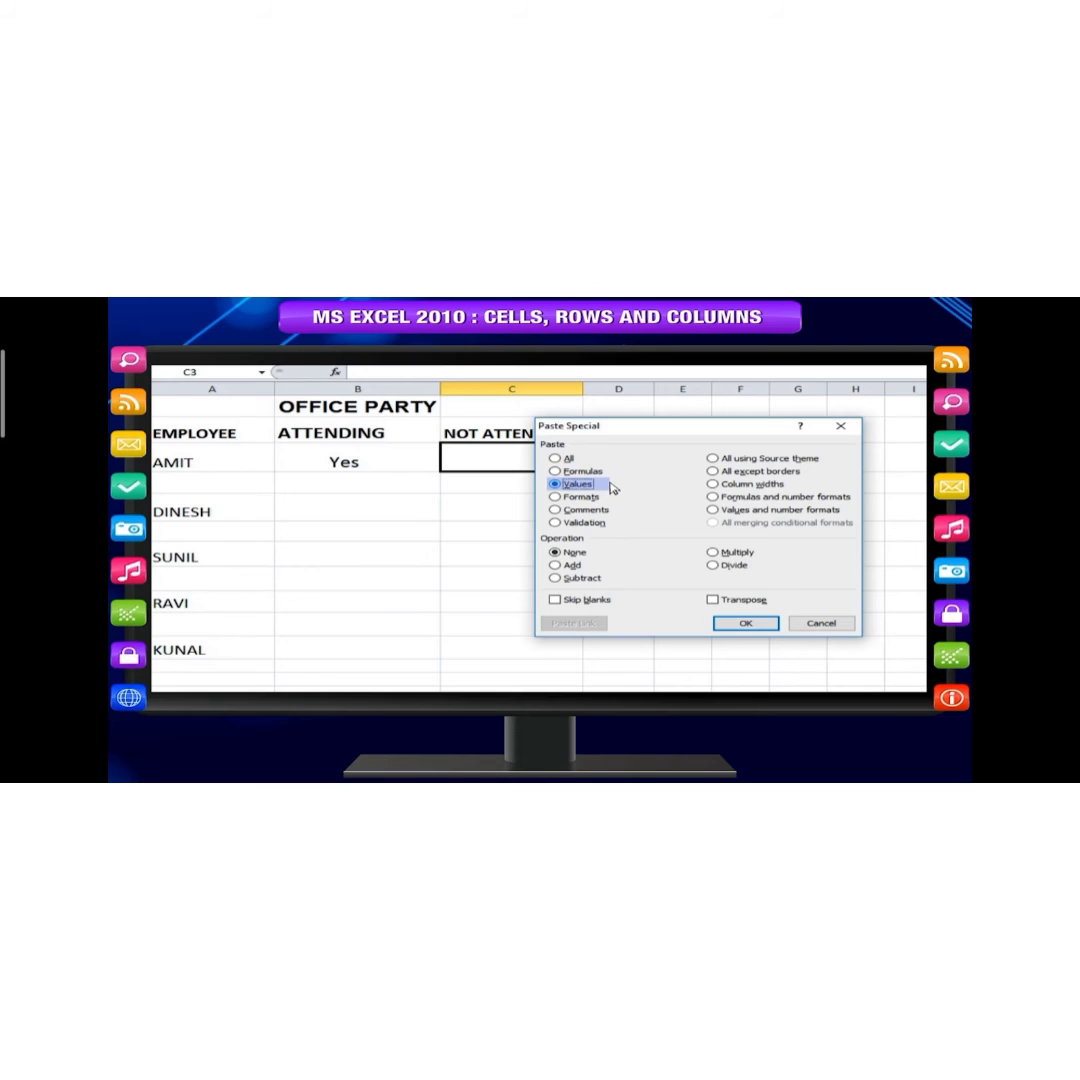
pyautogui.click(554, 496)
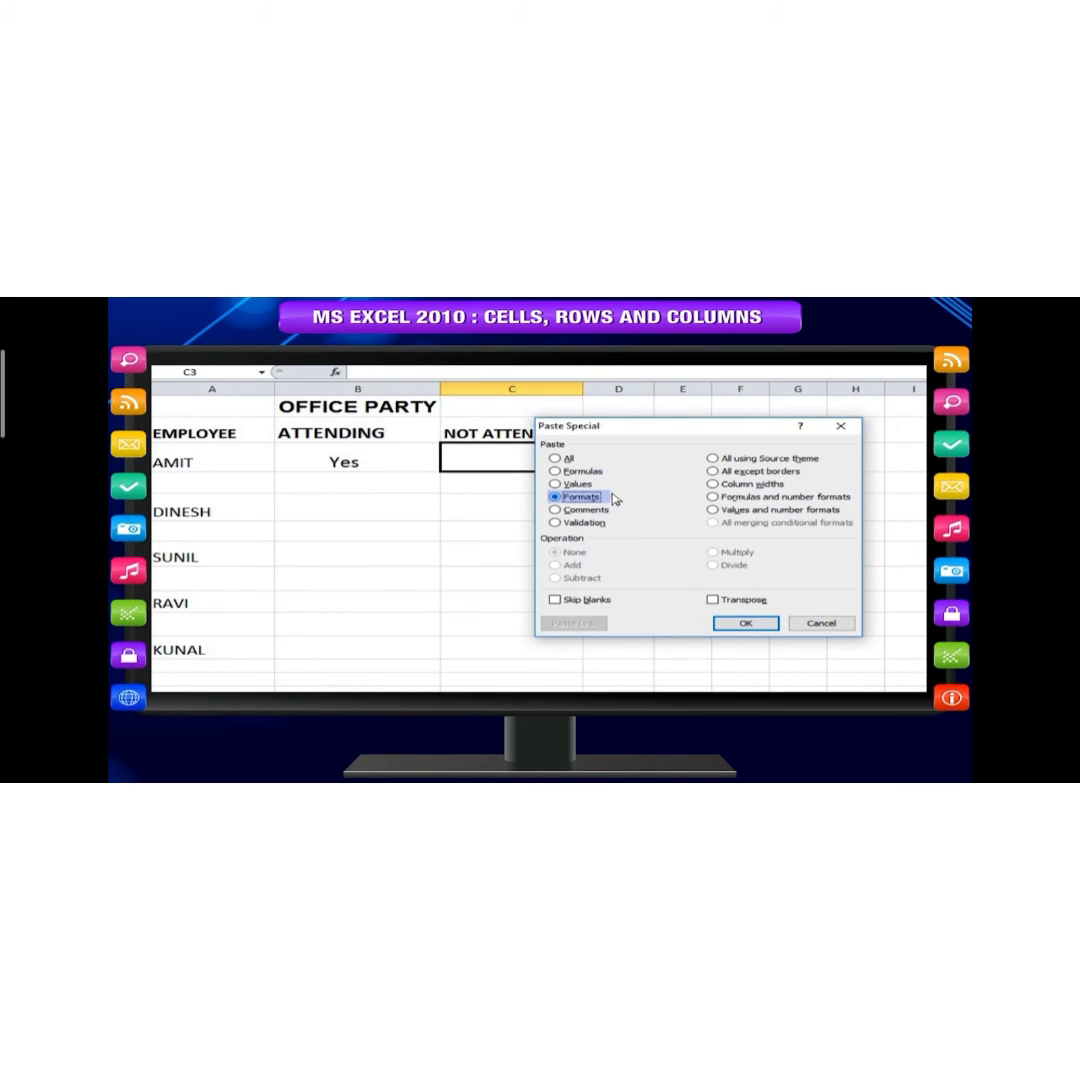
pyautogui.click(552, 508)
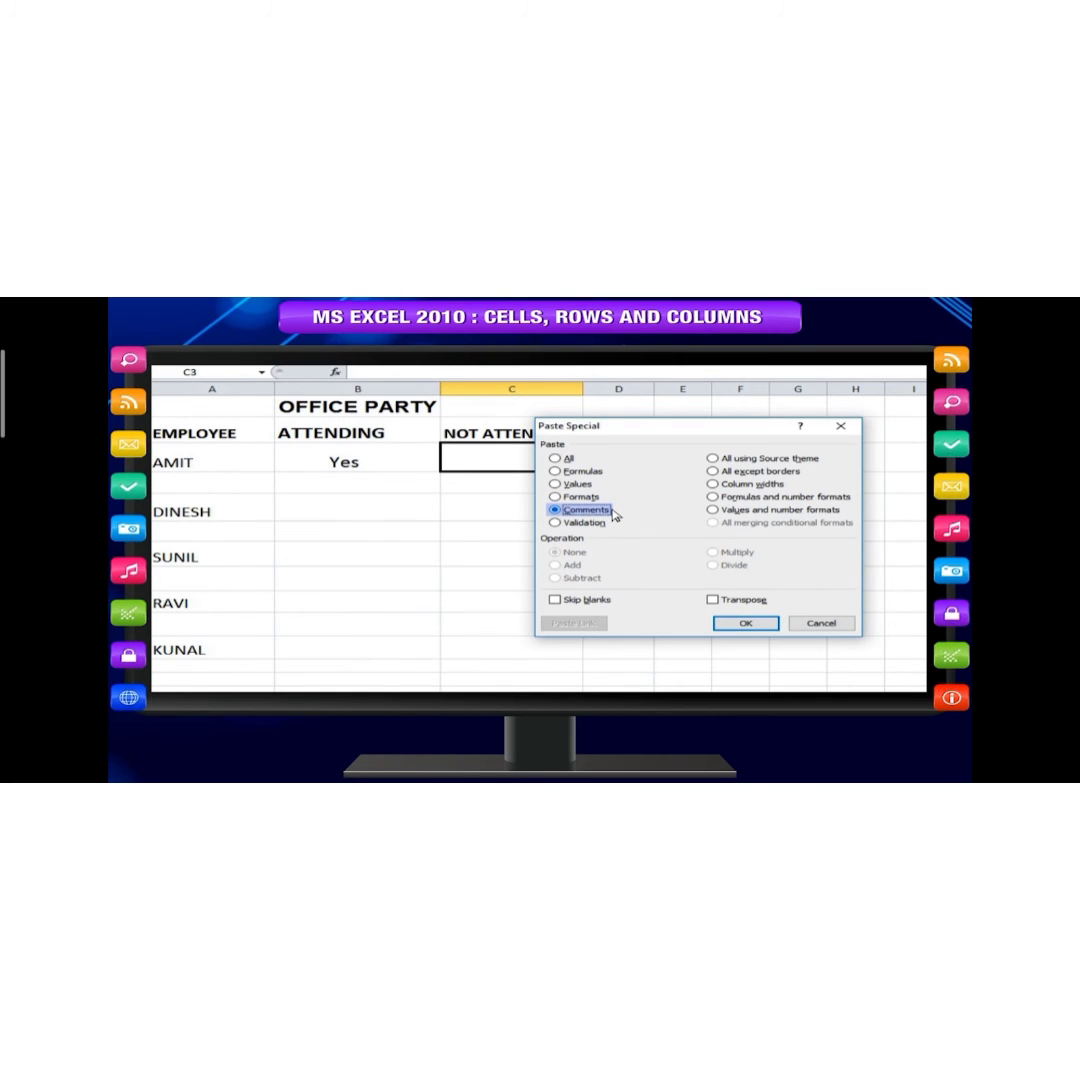
pyautogui.click(552, 522)
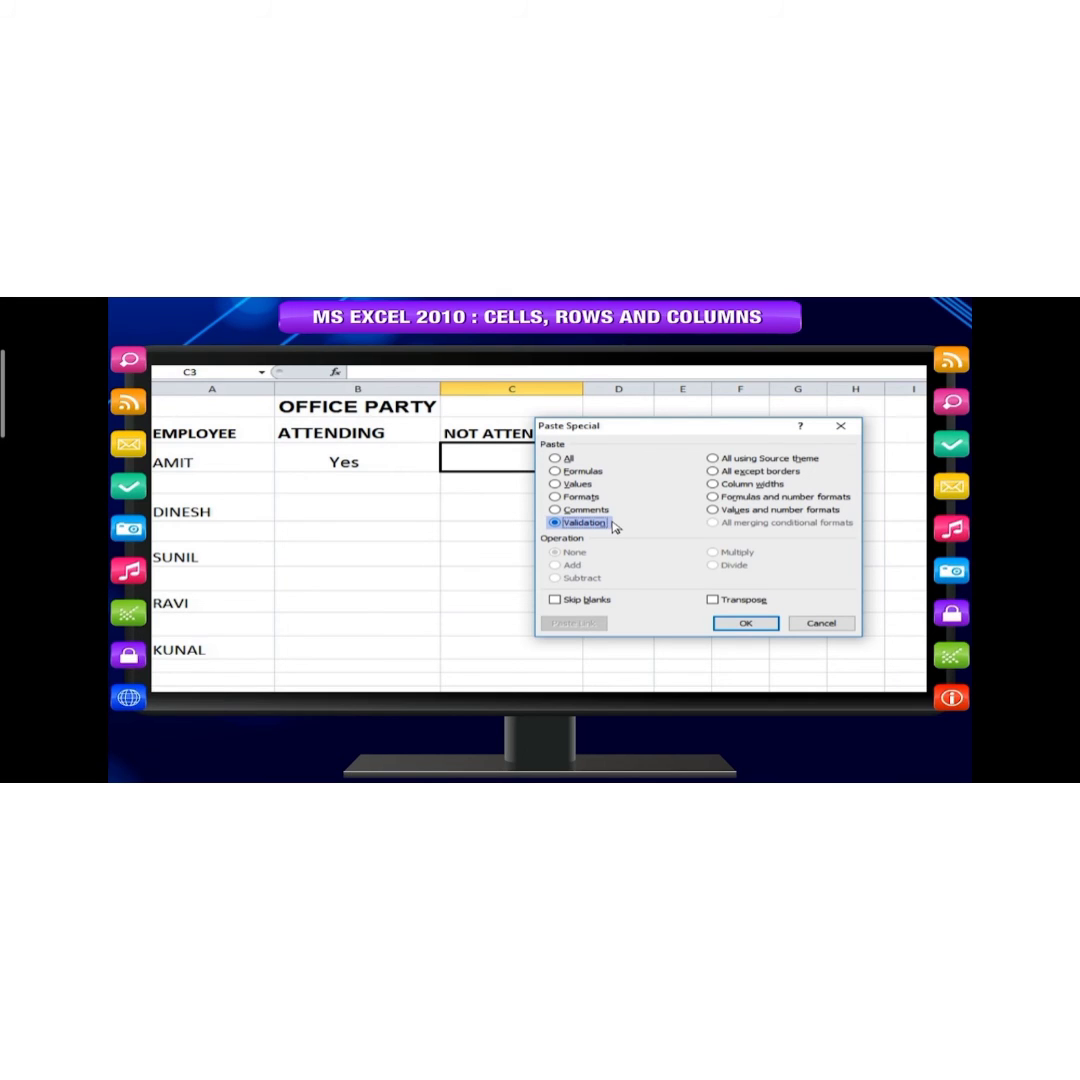
# Step: Try source theme, except borders, column widths, number-format and merging options, then confirm with OK
pyautogui.click(712, 458)
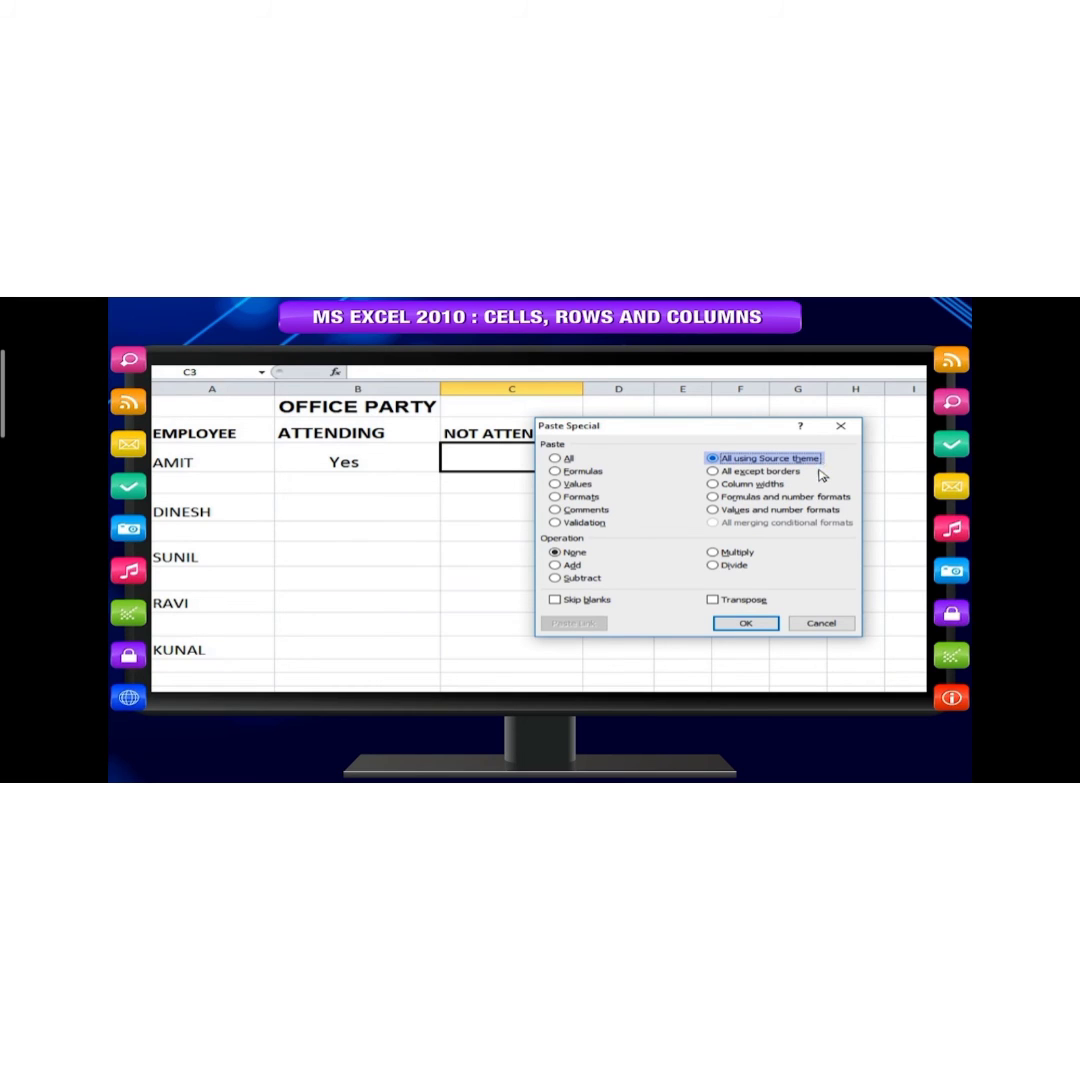
pyautogui.click(712, 472)
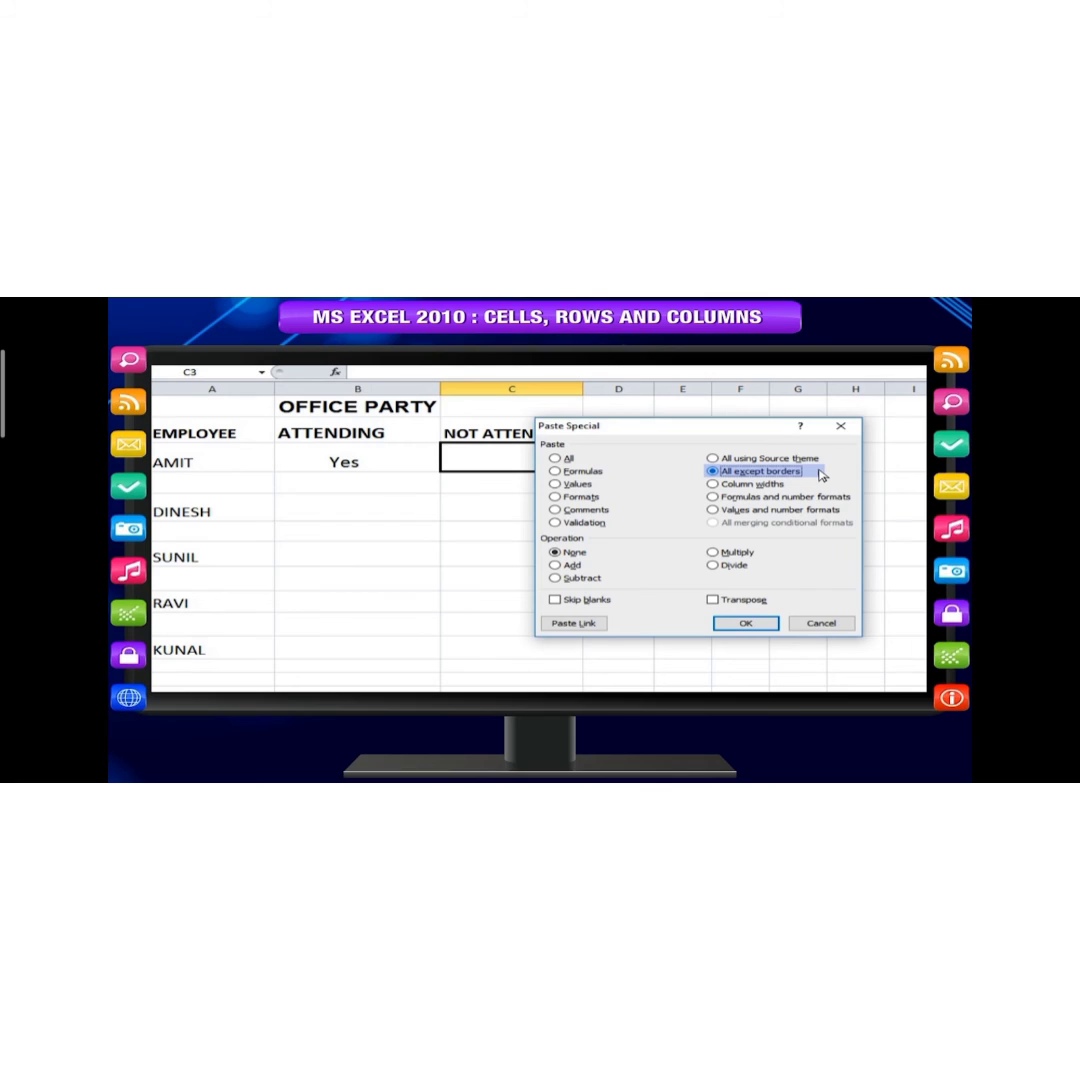
pyautogui.moveTo(812, 484)
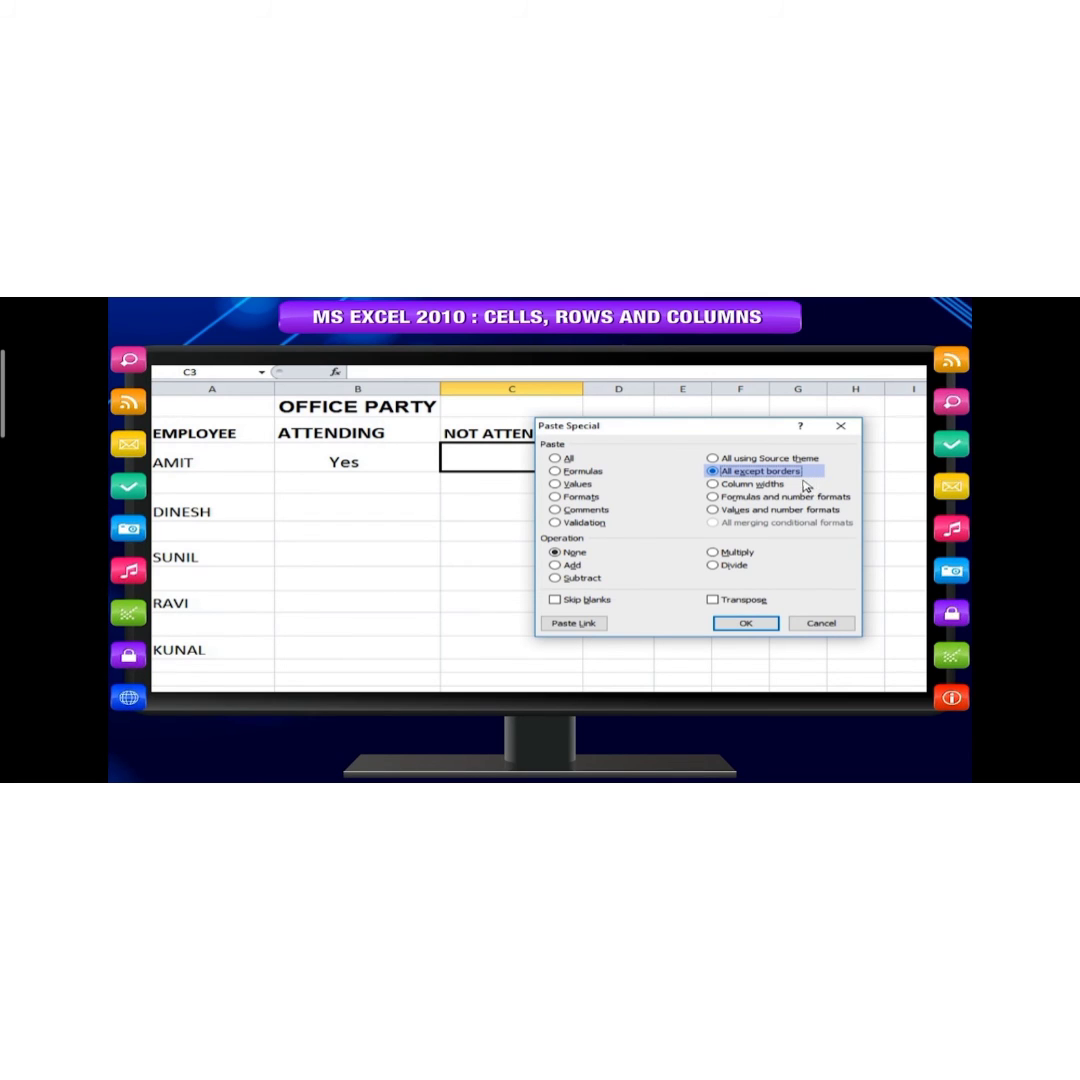
pyautogui.click(712, 484)
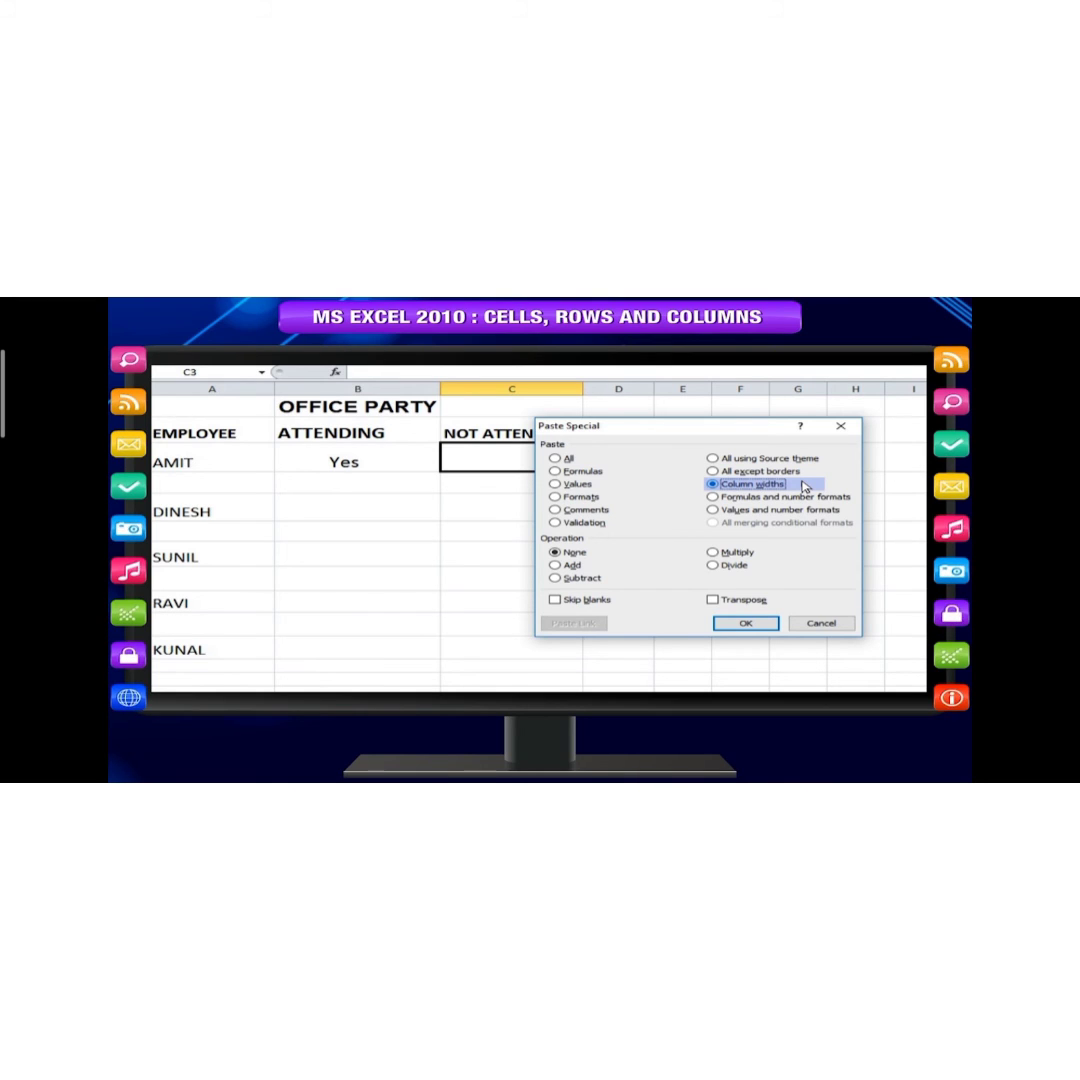
pyautogui.click(712, 496)
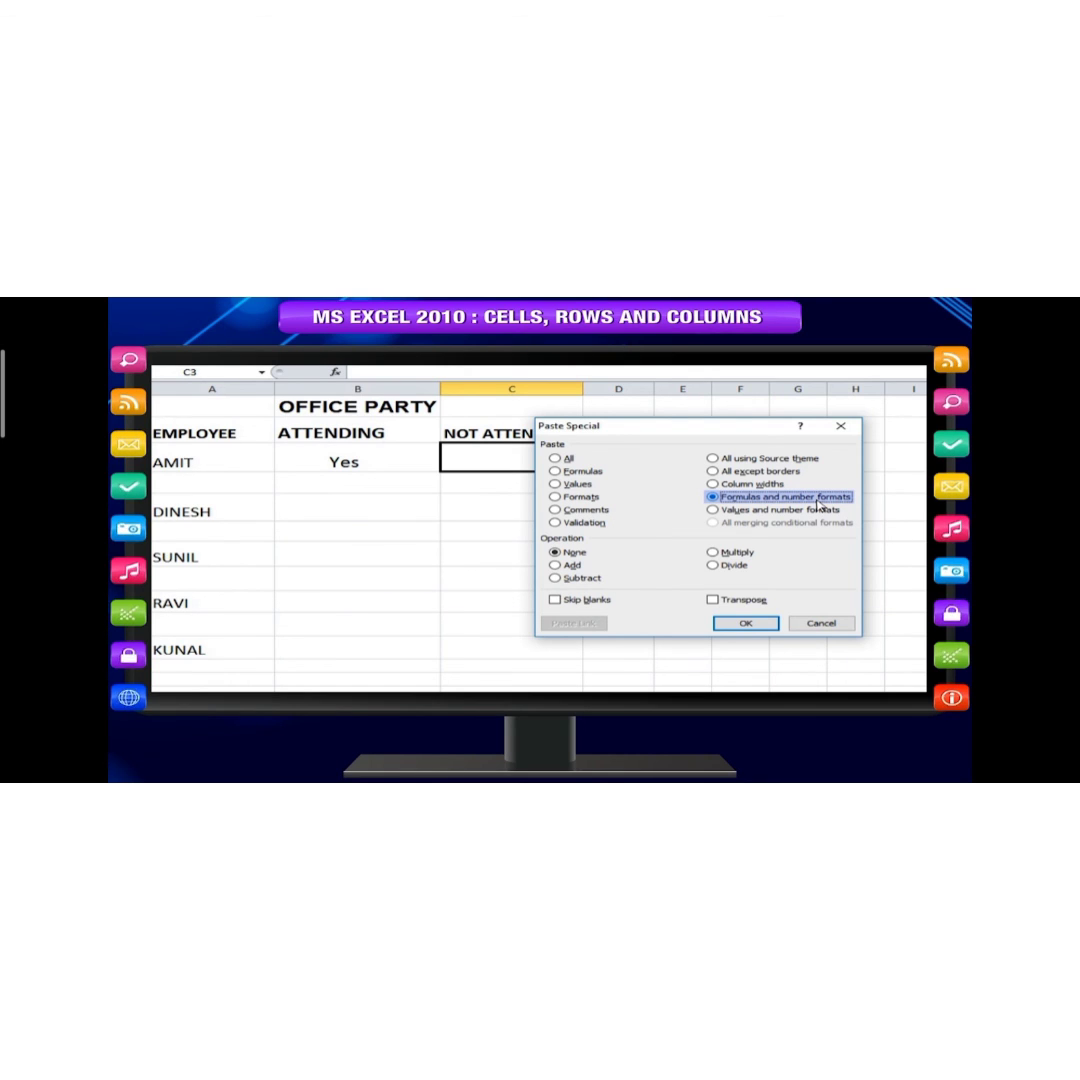
pyautogui.click(712, 508)
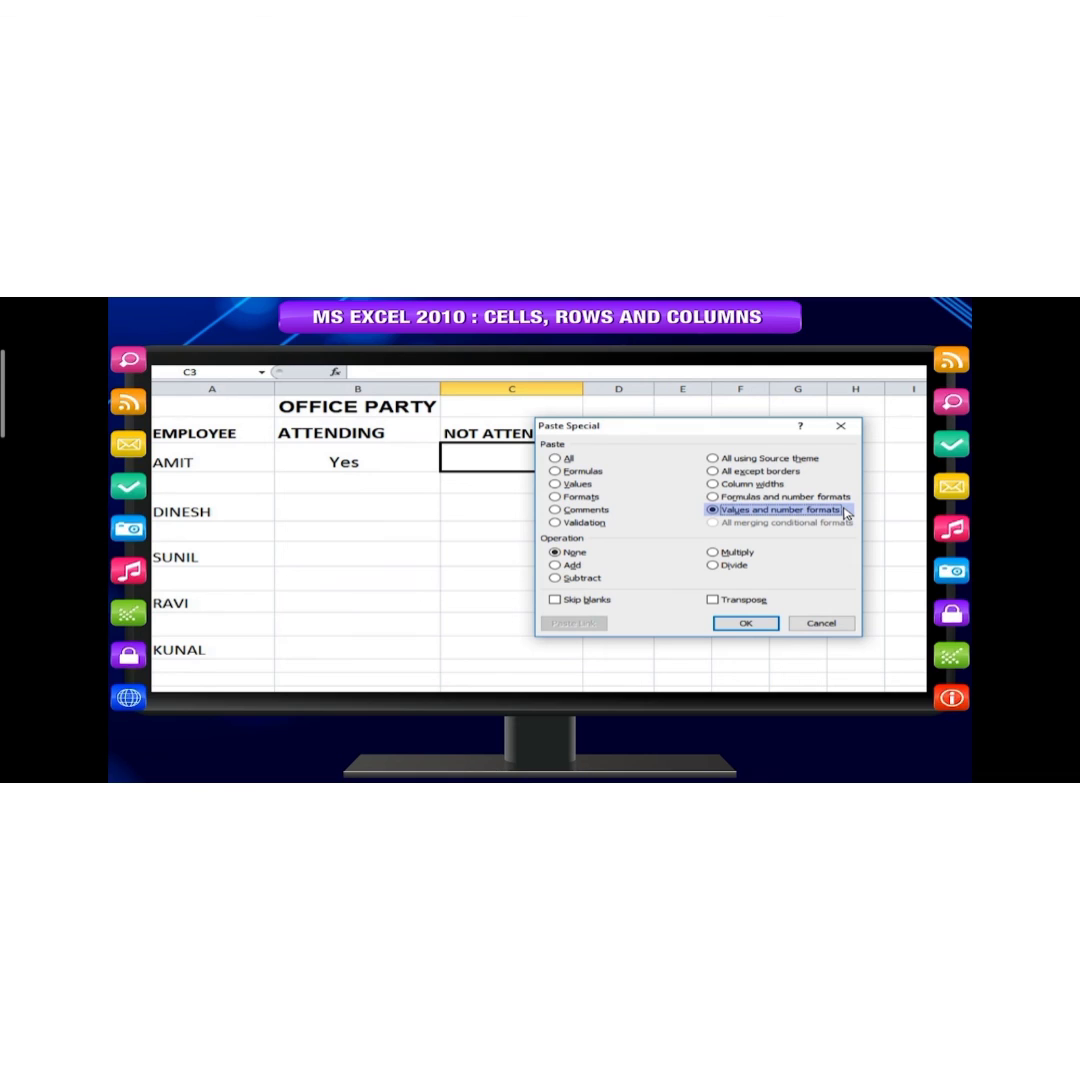
pyautogui.click(712, 522)
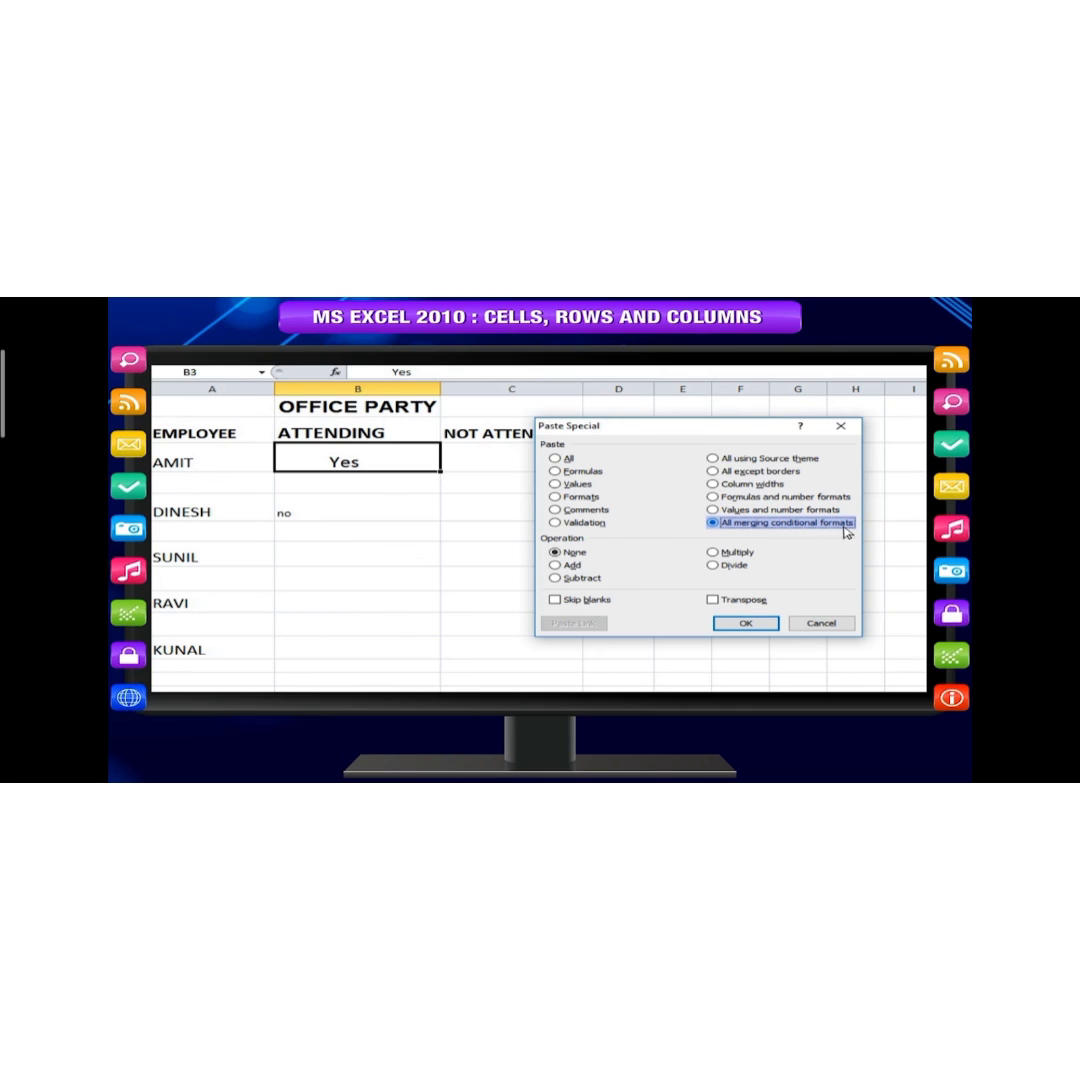
pyautogui.click(712, 600)
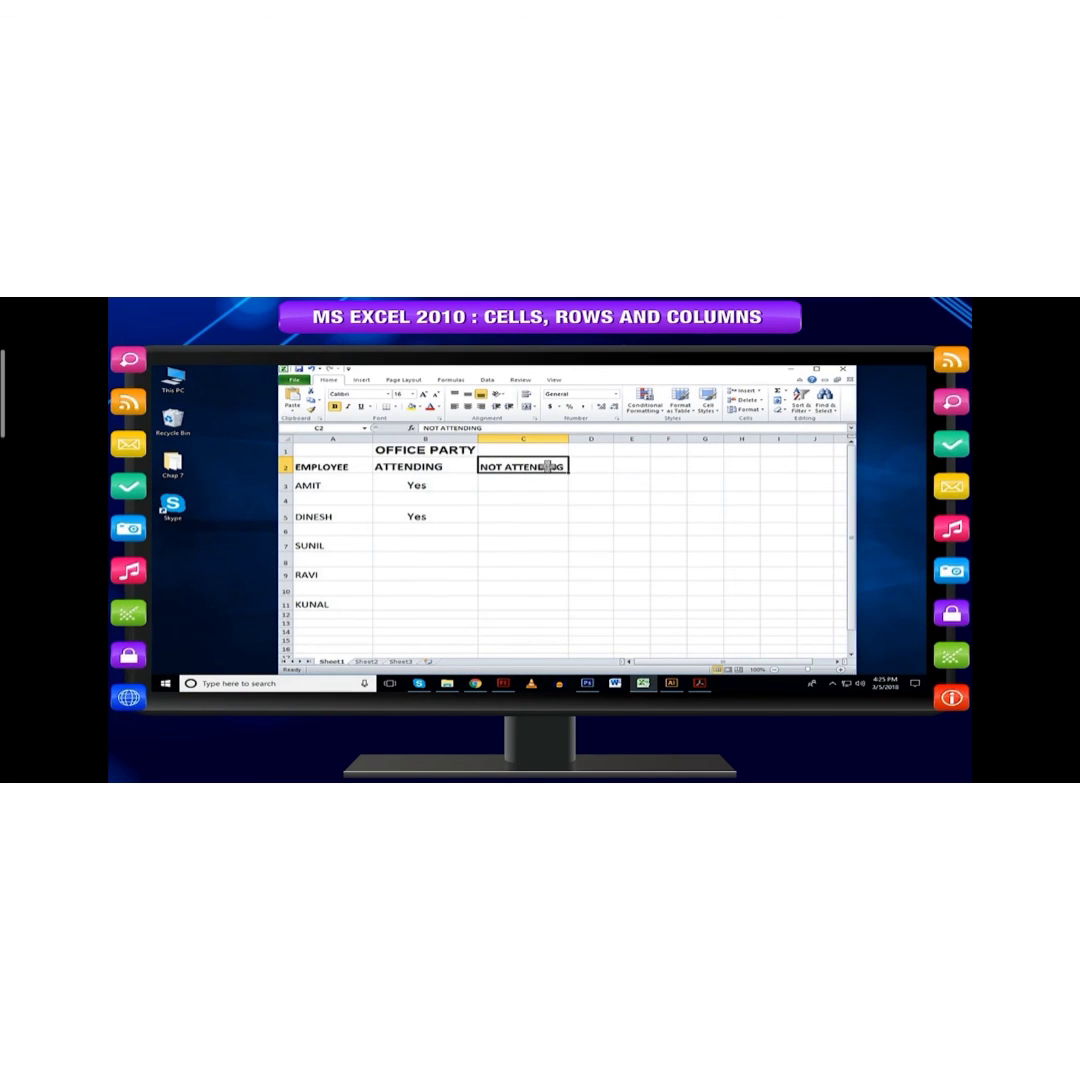
# Step: Show the Border settings of Format Cells for the NOT ATTENDING heading in C2
pyautogui.rightClick(524, 464)
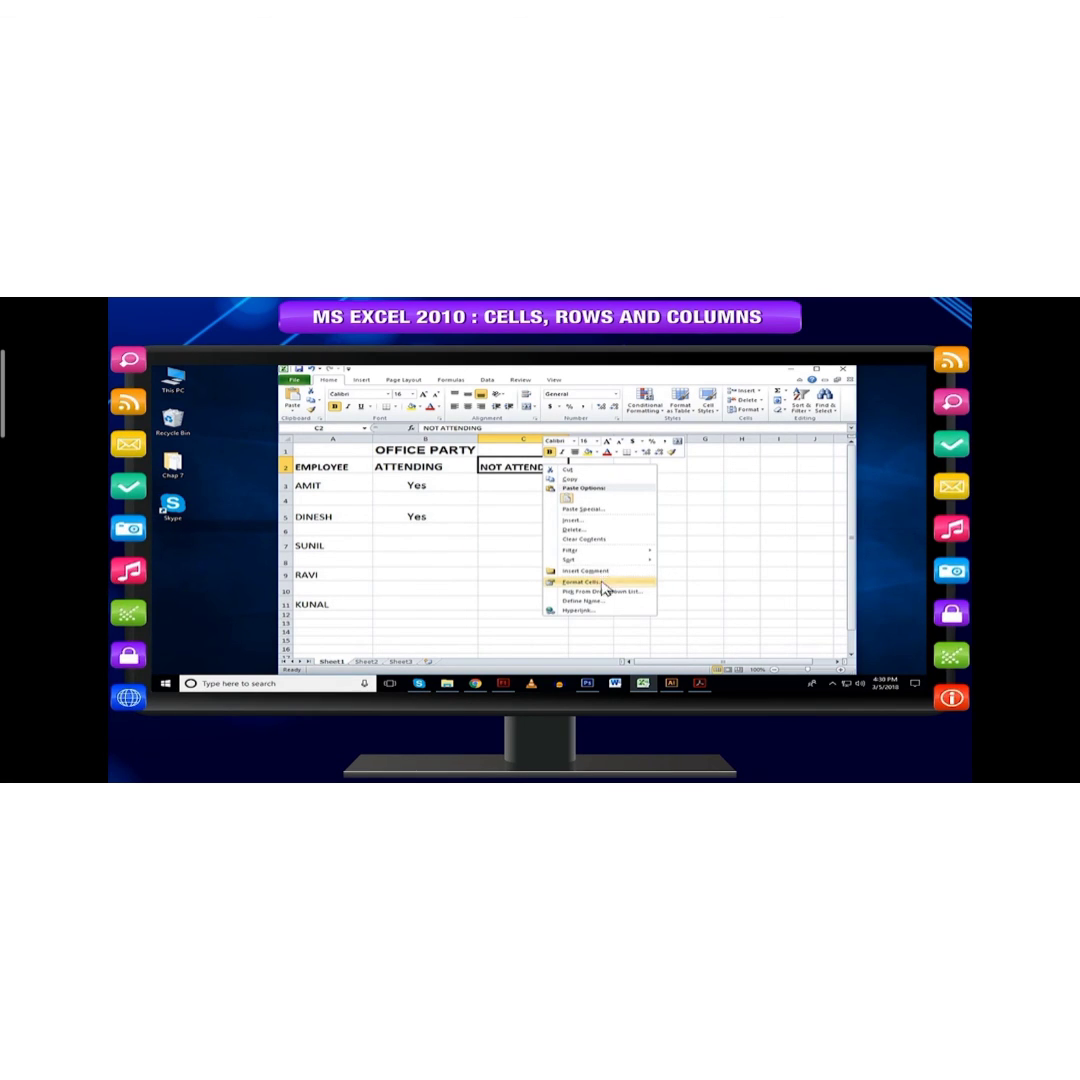
pyautogui.click(570, 578)
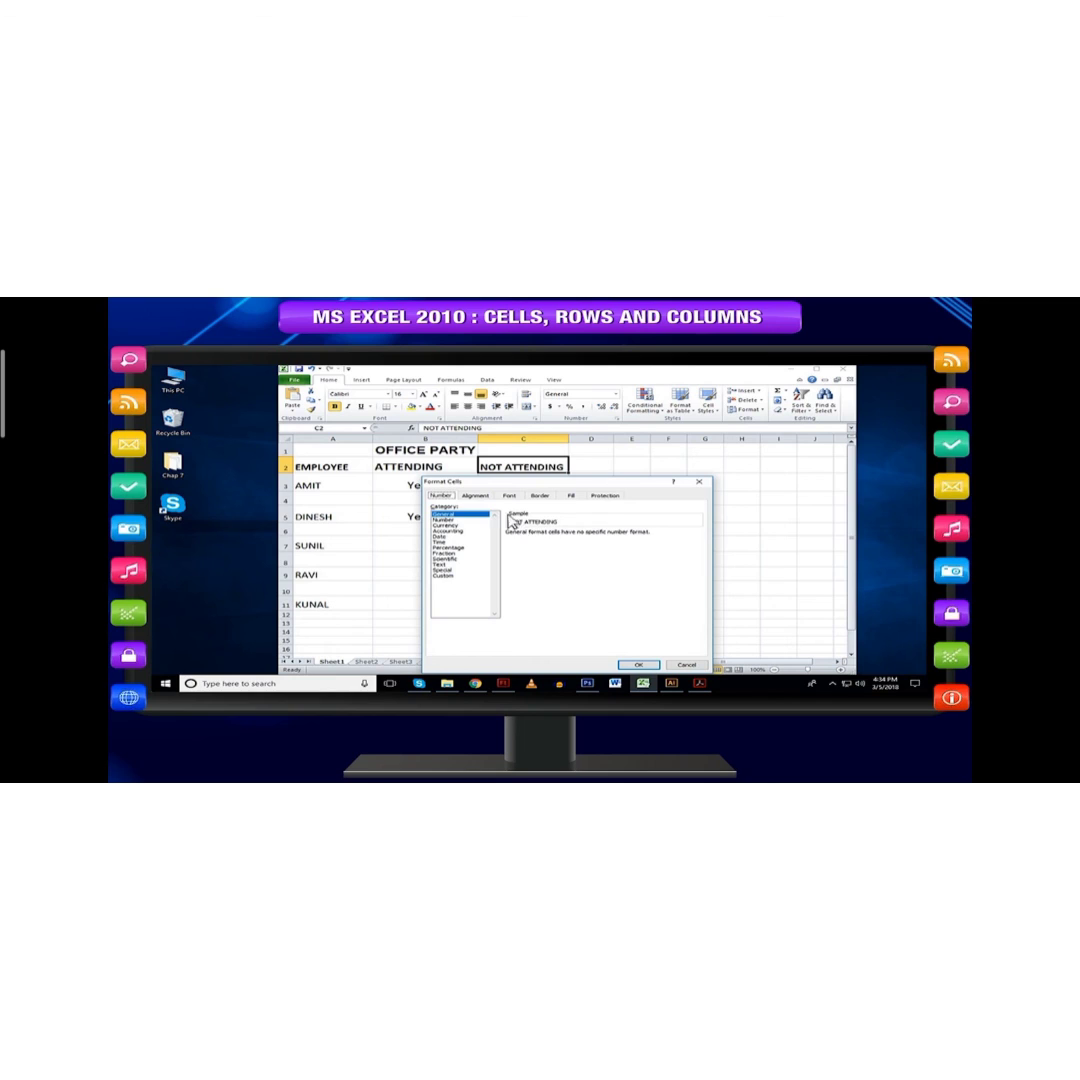
pyautogui.click(540, 496)
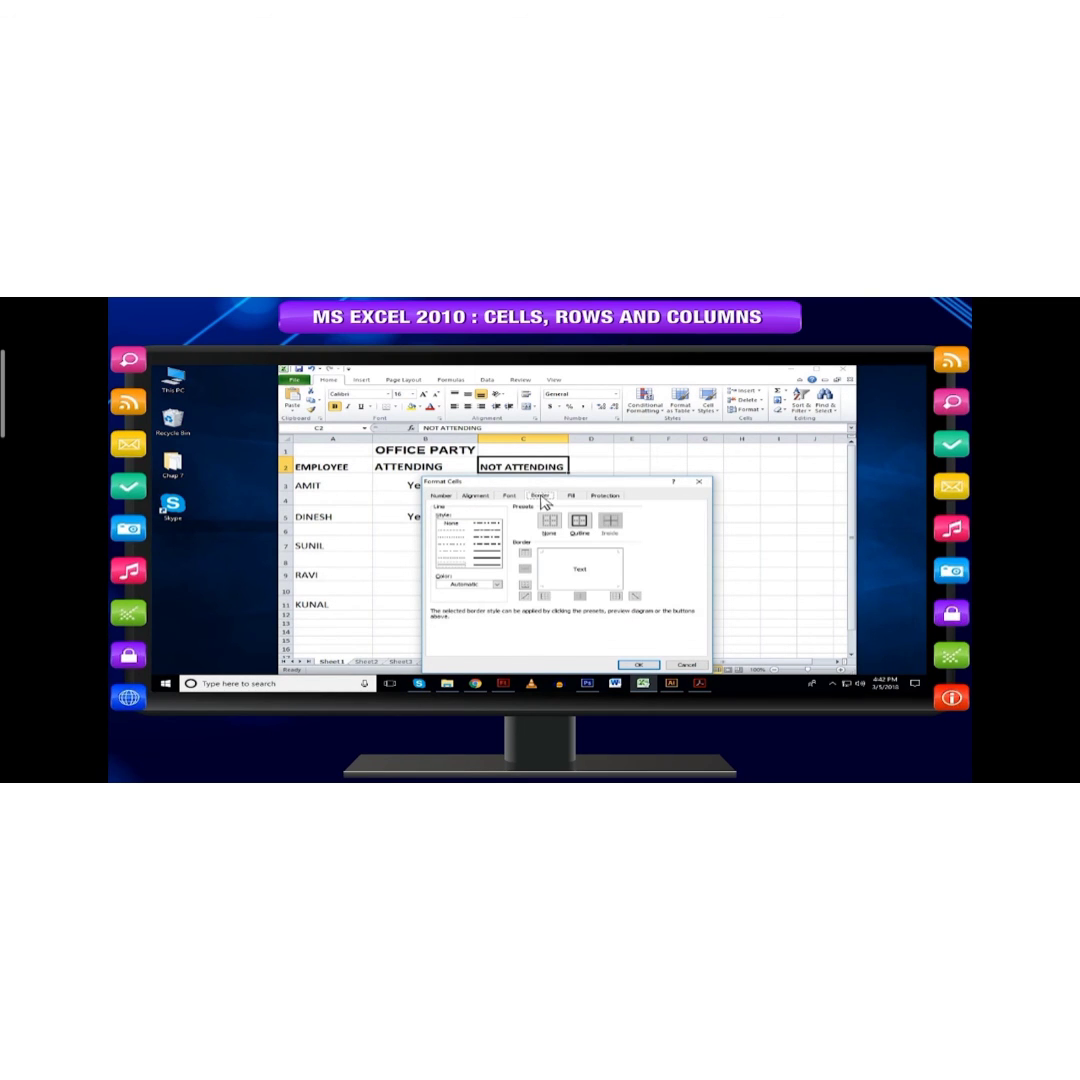